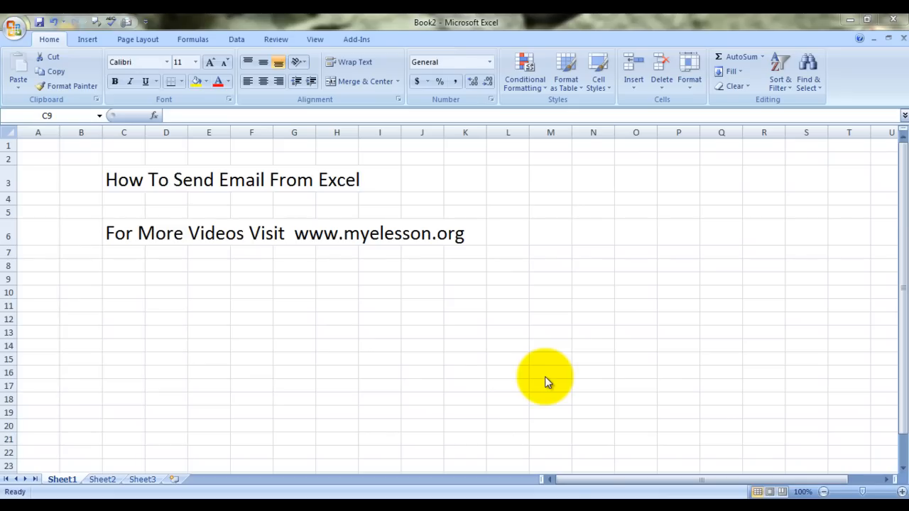
{"action": "mouse_move", "coordinate": [543, 374]}
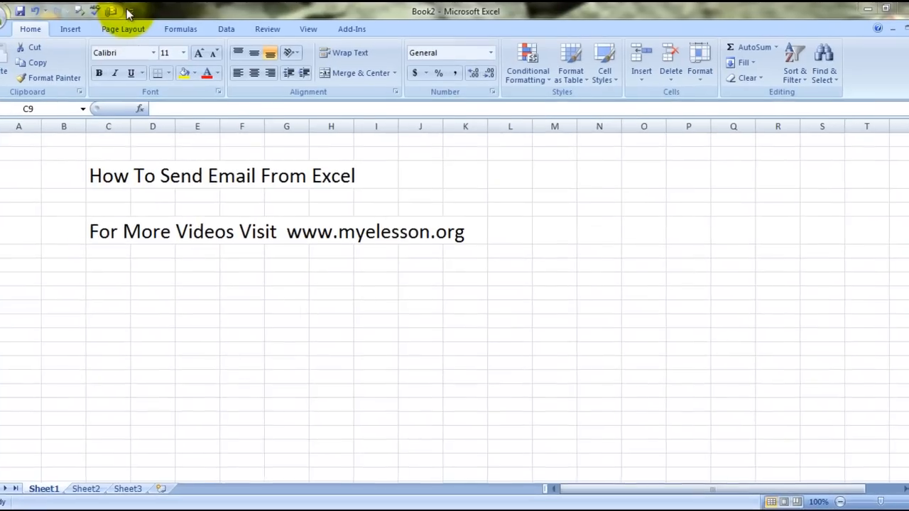
Uncheck E-mail in the Customize Quick Access Toolbar list to remove it
{"action": "left_click", "coordinate": [128, 12]}
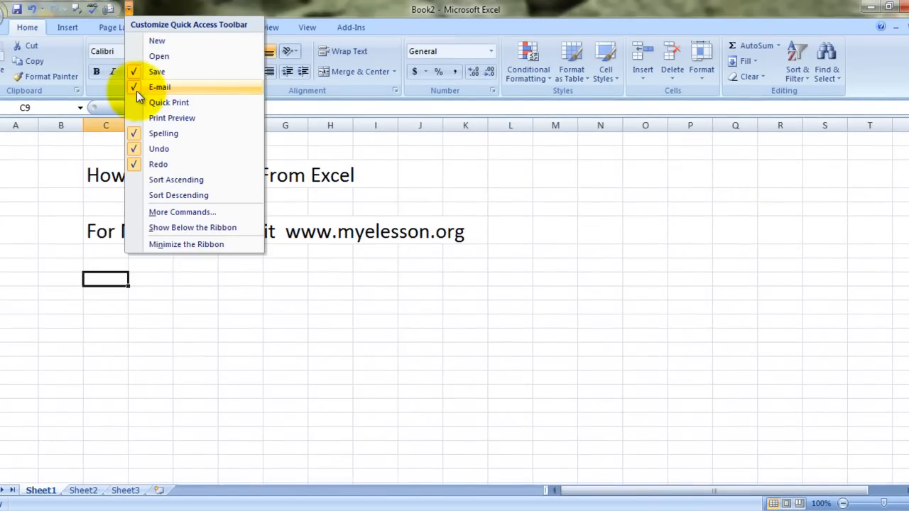
{"action": "left_click", "coordinate": [106, 255]}
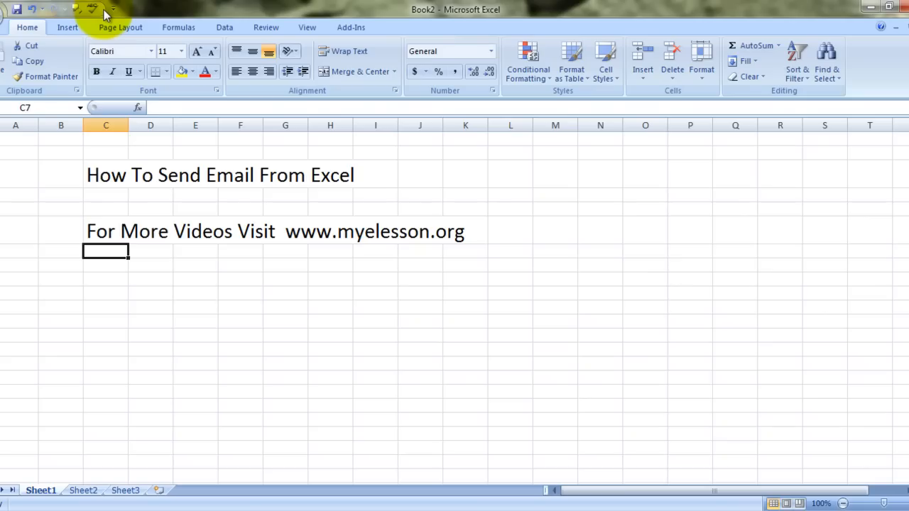
{"action": "mouse_move", "coordinate": [114, 13]}
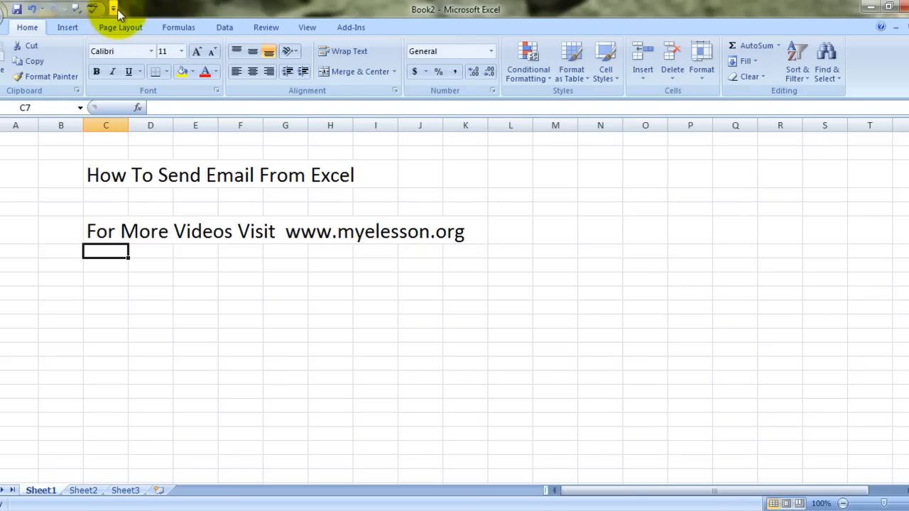
Check E-mail in the Customize Quick Access Toolbar list so it appears on the toolbar
{"action": "left_click", "coordinate": [114, 8]}
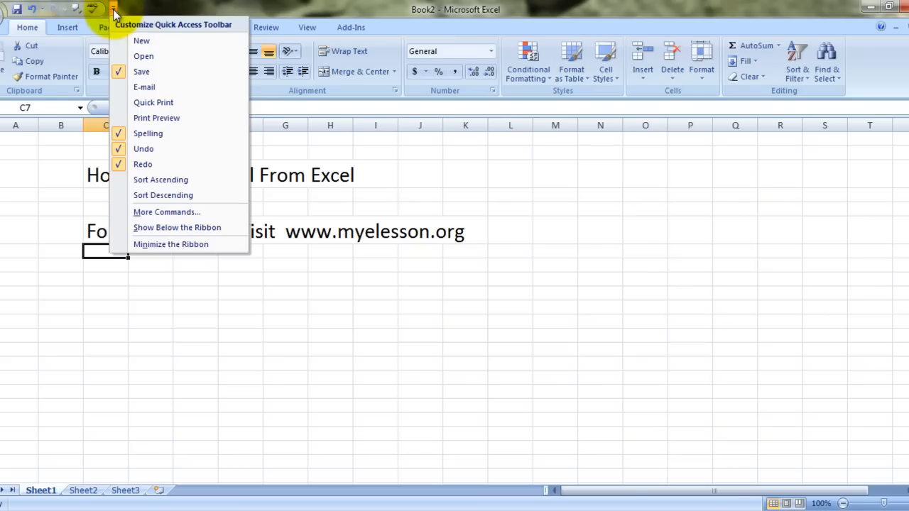
{"action": "mouse_move", "coordinate": [135, 86]}
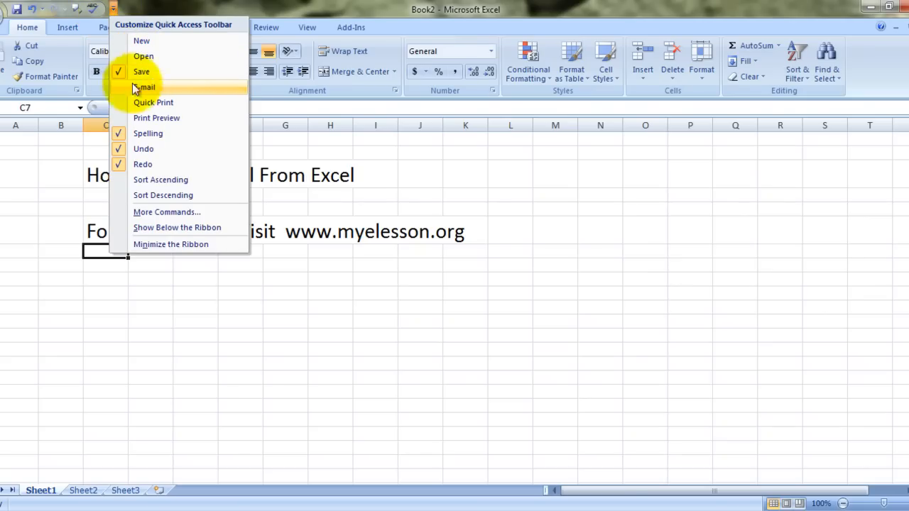
{"action": "mouse_move", "coordinate": [128, 96]}
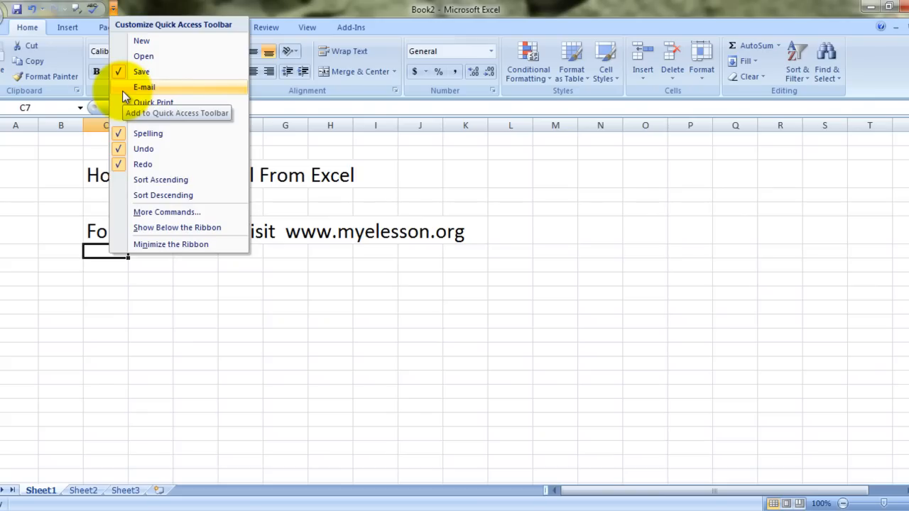
{"action": "left_click", "coordinate": [125, 95]}
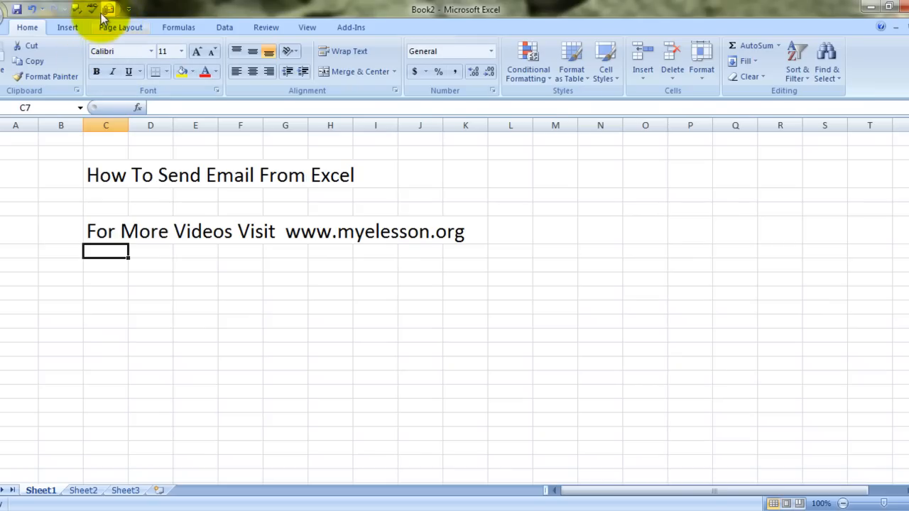
{"action": "mouse_move", "coordinate": [108, 8]}
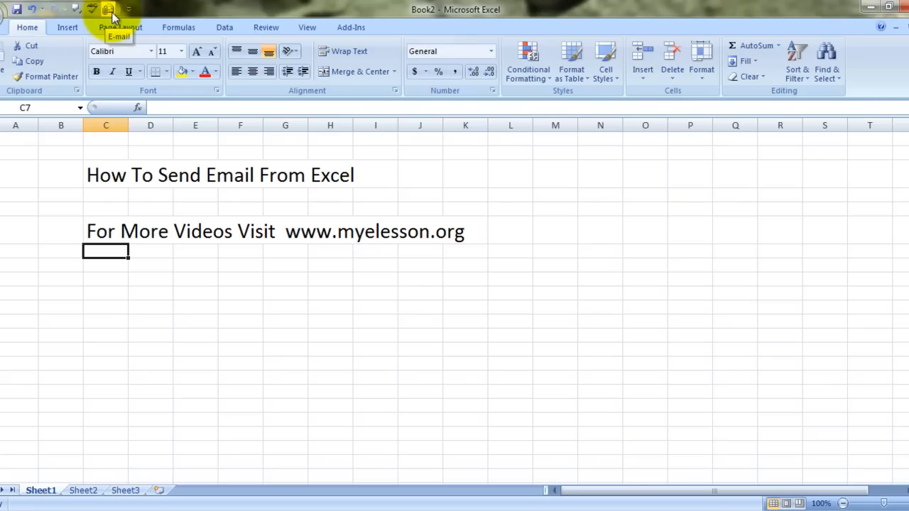
{"action": "mouse_move", "coordinate": [281, 269]}
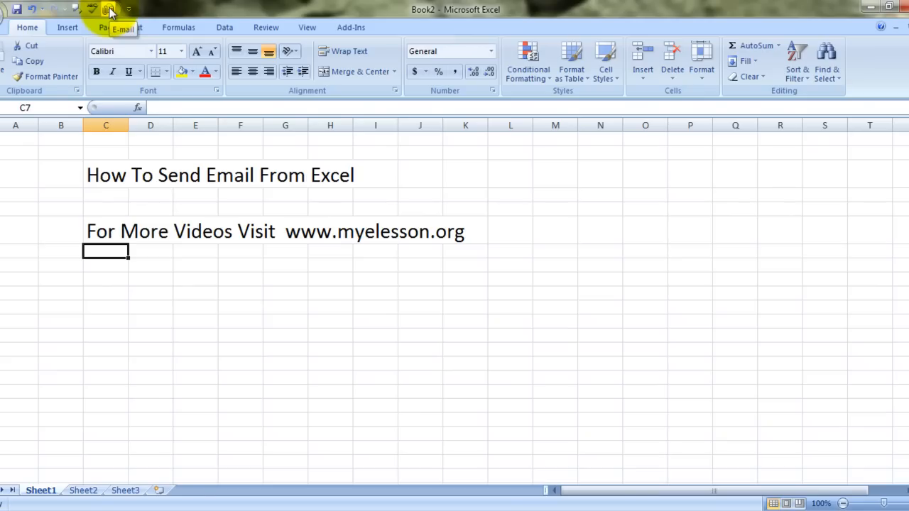
{"action": "mouse_move", "coordinate": [451, 211]}
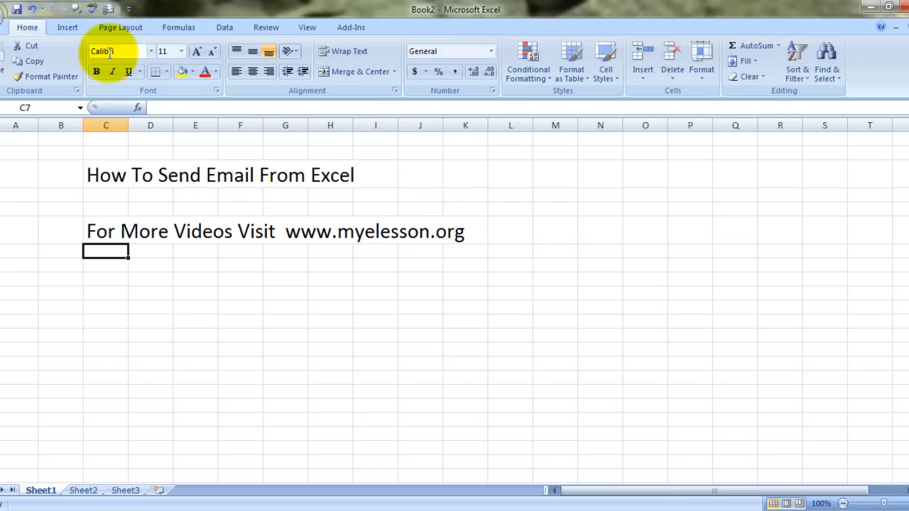
{"action": "mouse_move", "coordinate": [108, 8]}
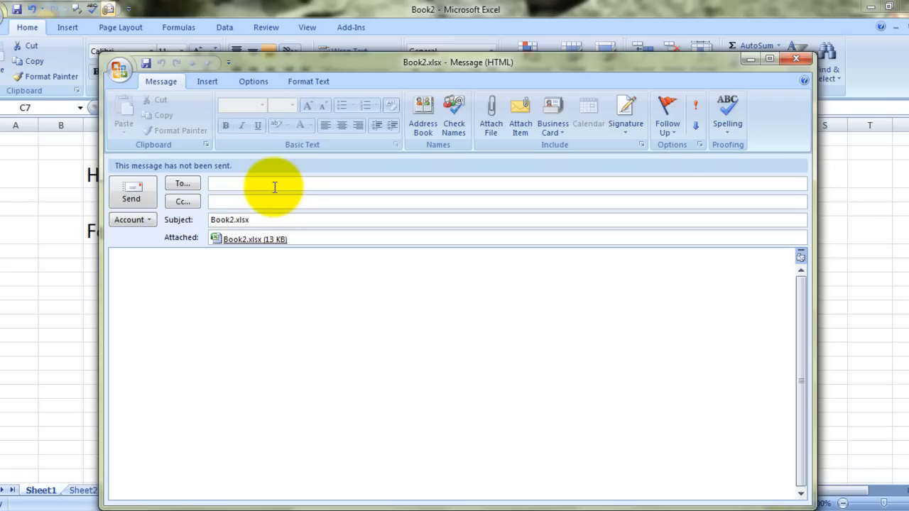
{"action": "mouse_move", "coordinate": [477, 304]}
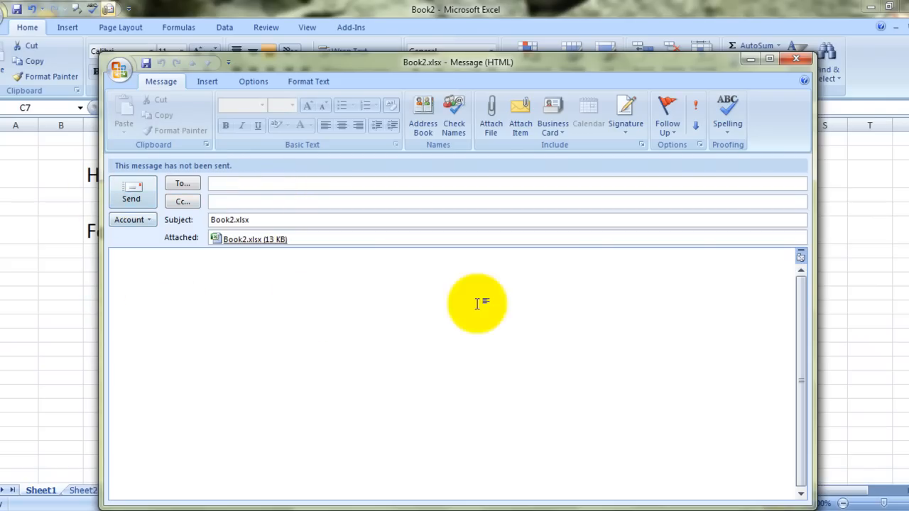
{"action": "left_click", "coordinate": [795, 58]}
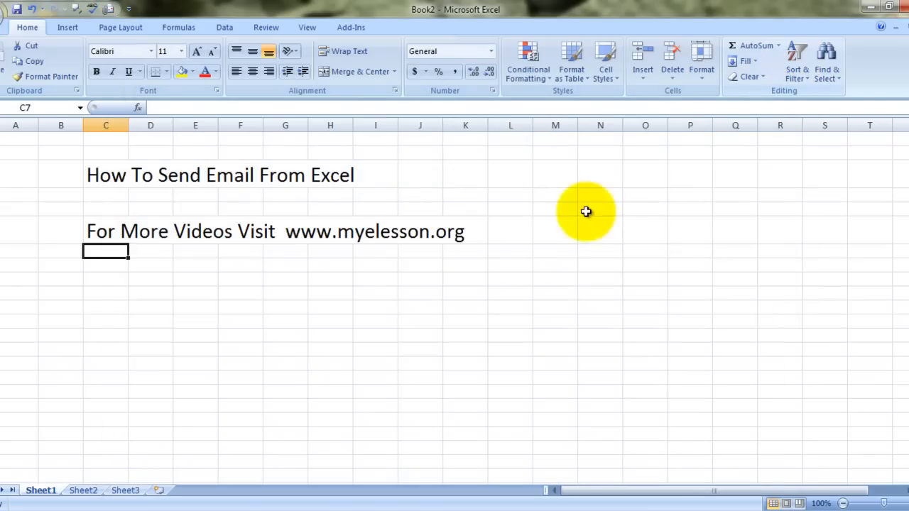
Select cell L10 and show KeyTips, revealing the E-mail command as number 6
{"action": "left_click", "coordinate": [510, 294]}
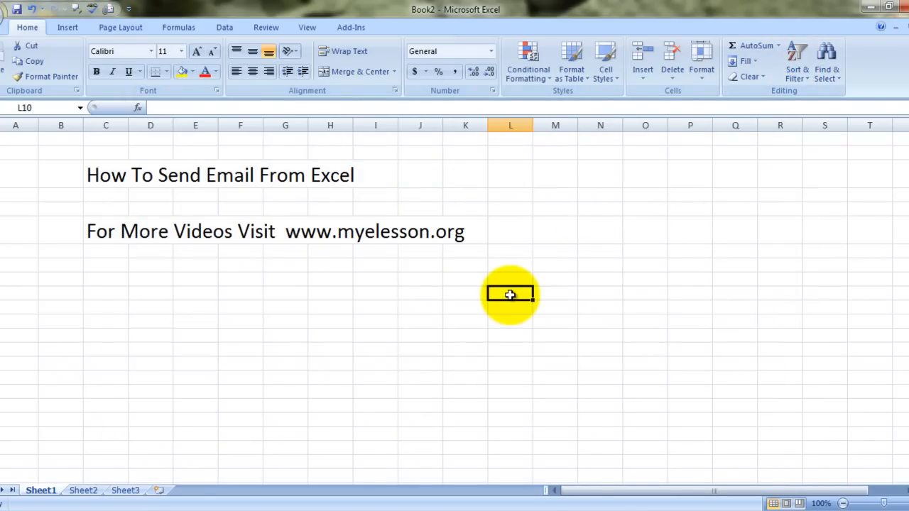
{"action": "key", "text": "alt"}
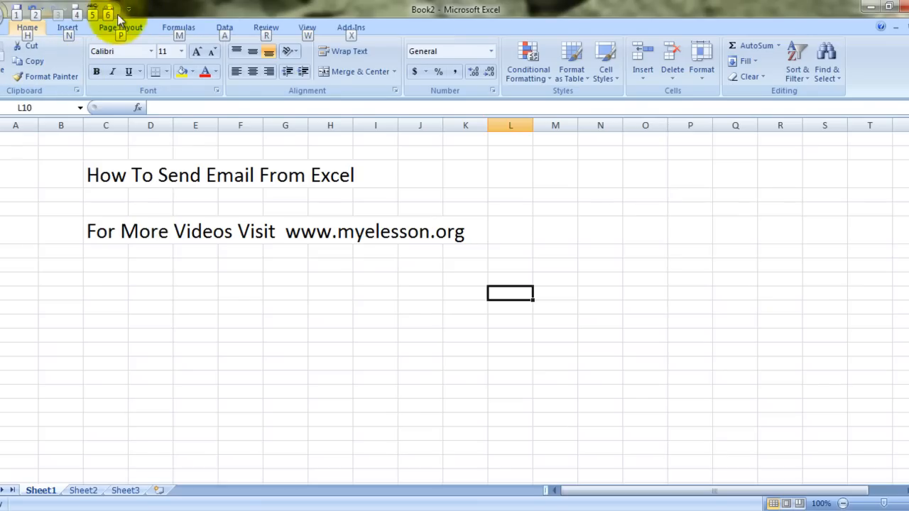
{"action": "mouse_move", "coordinate": [116, 32]}
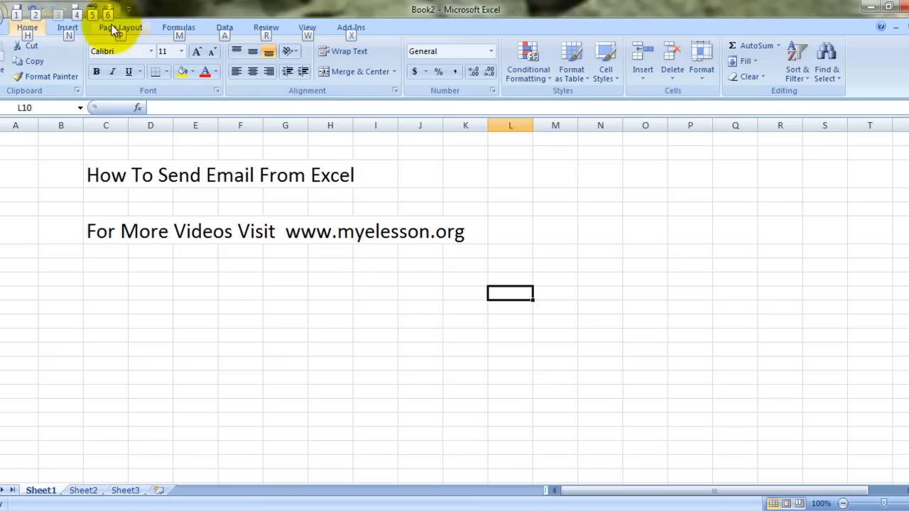